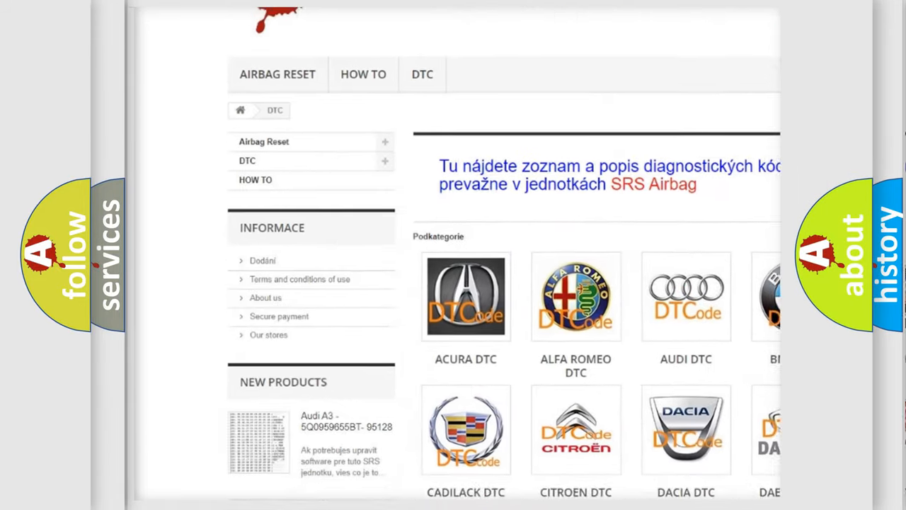
{"action": "scroll", "scroll_direction": "down", "scroll_amount": 3}
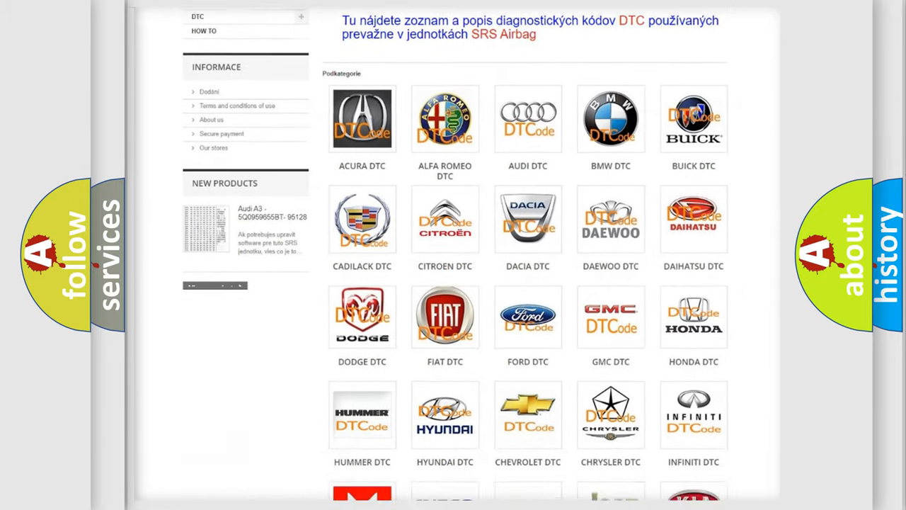
{"action": "scroll", "scroll_direction": "down", "scroll_amount": 3}
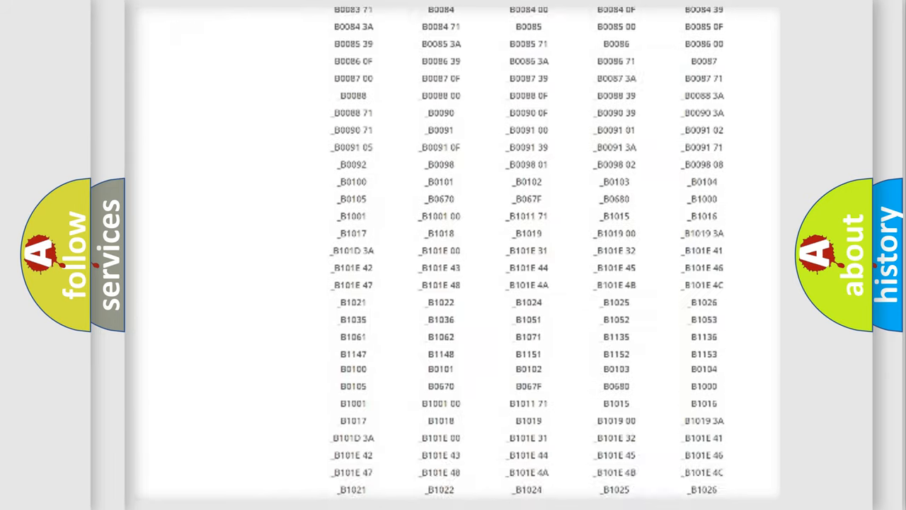
{"action": "scroll", "scroll_direction": "up", "scroll_amount": 3}
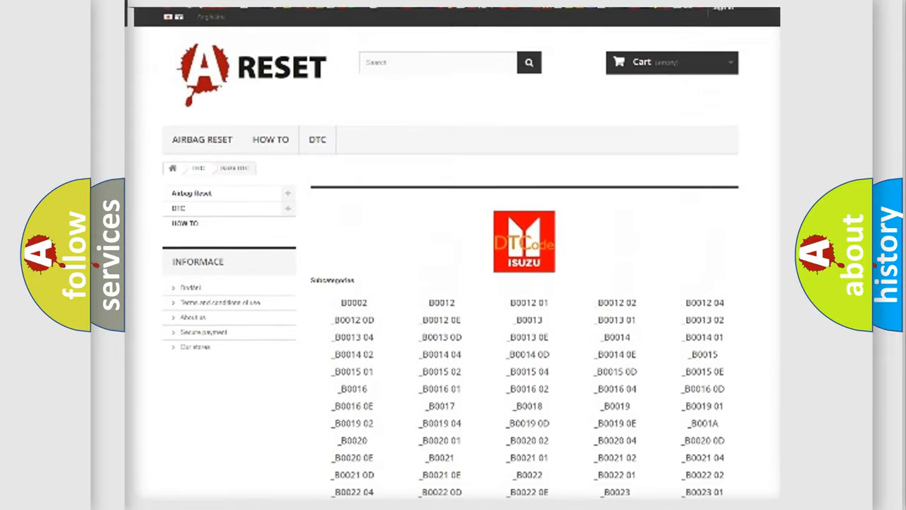